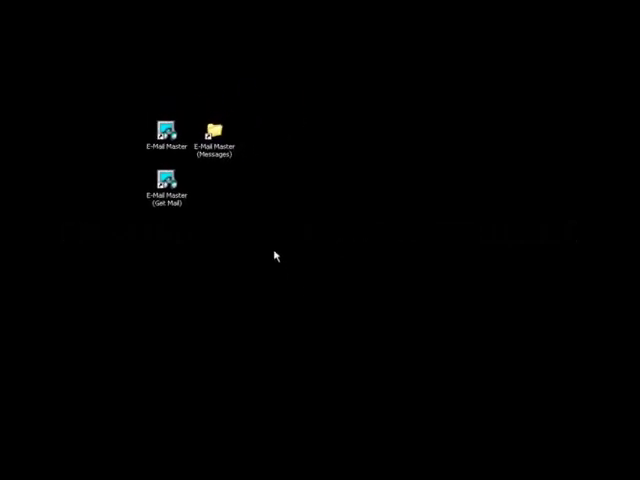
left_click(140, 108)
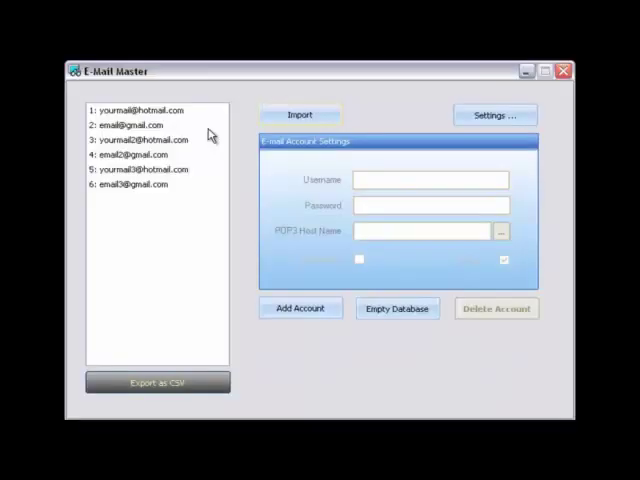
left_click(116, 126)
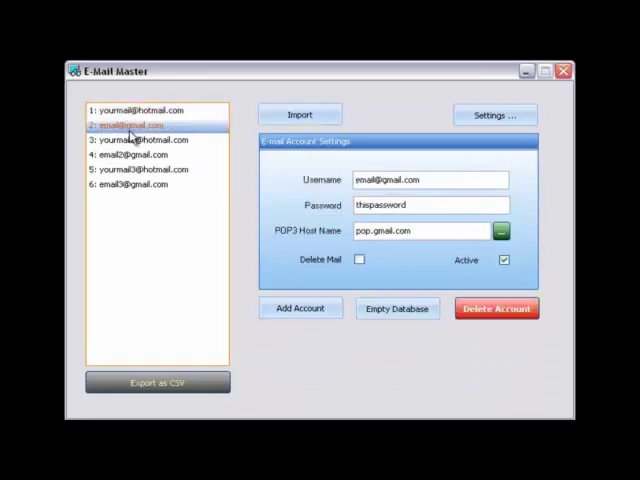
left_click(150, 140)
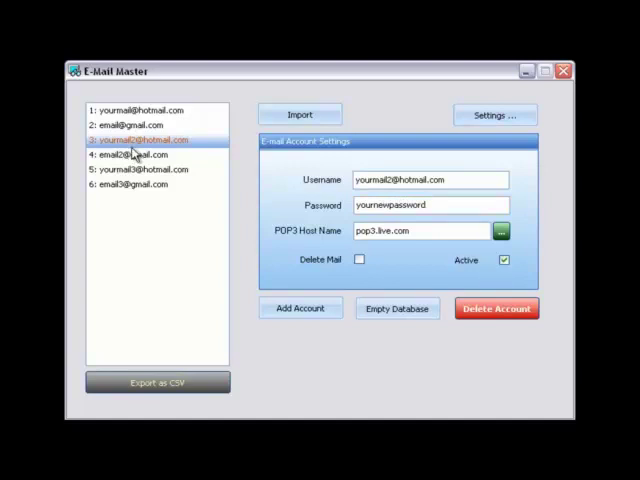
left_click(130, 140)
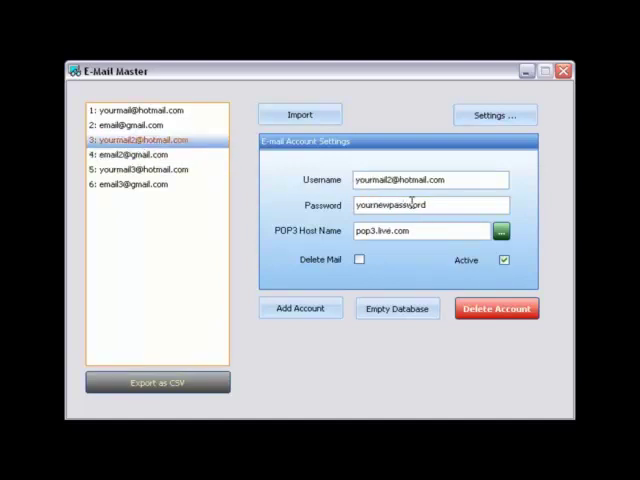
Step: Show the Import Options in Settings with column order and the Delimiter choices expanded
left_click(494, 114)
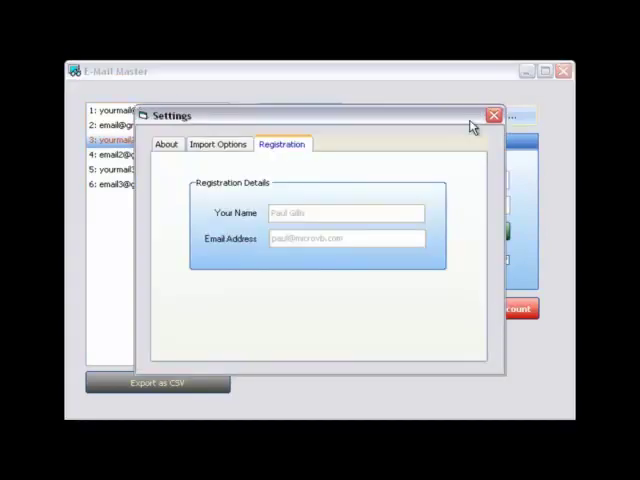
left_click(218, 144)
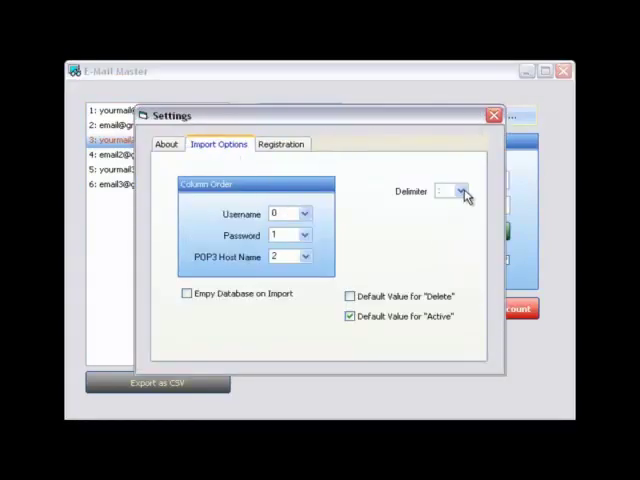
left_click(460, 190)
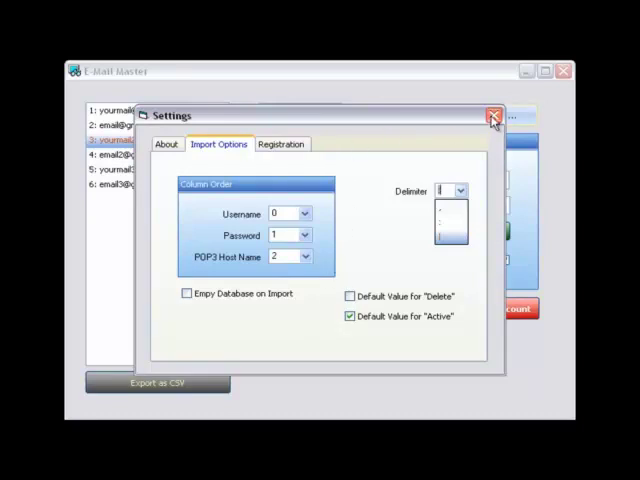
left_click(490, 116)
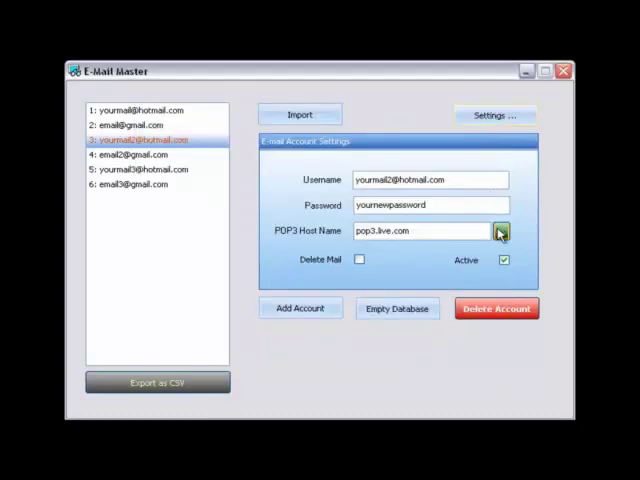
left_click(500, 232)
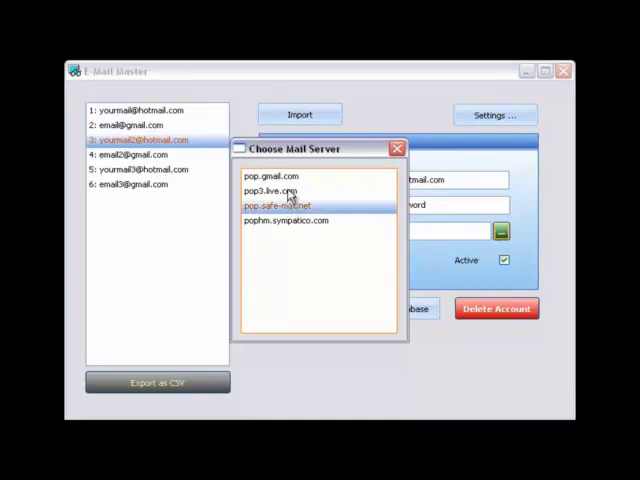
left_click(268, 176)
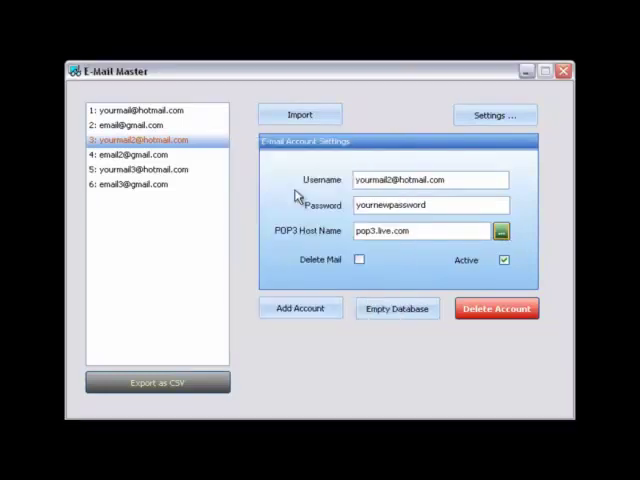
type("pop.safe-mail.net")
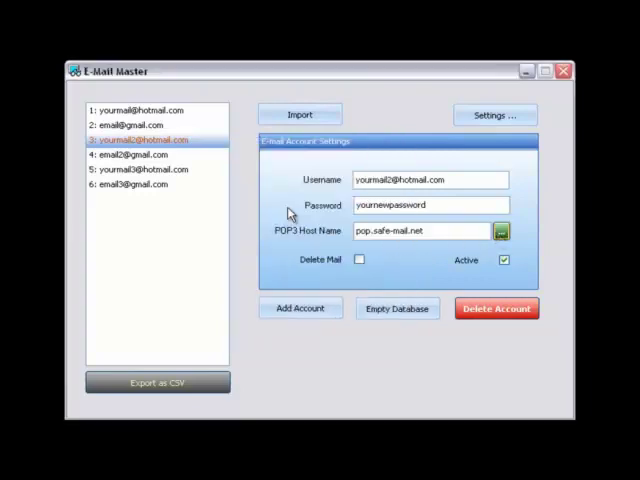
mouse_move(284, 352)
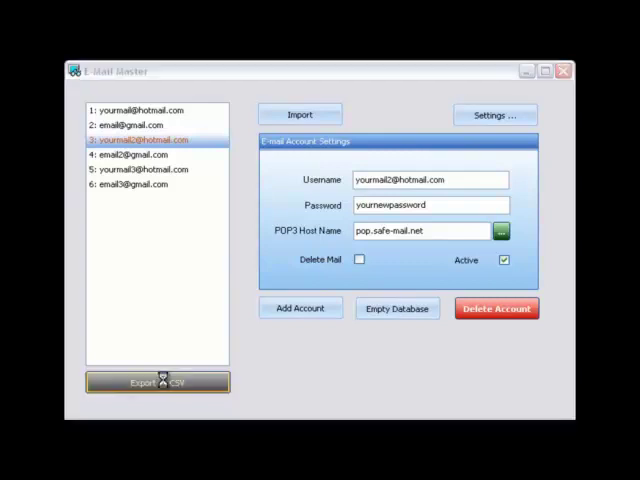
Step: Export the account list as comma-delimited CSV named supermaillist
left_click(156, 382)
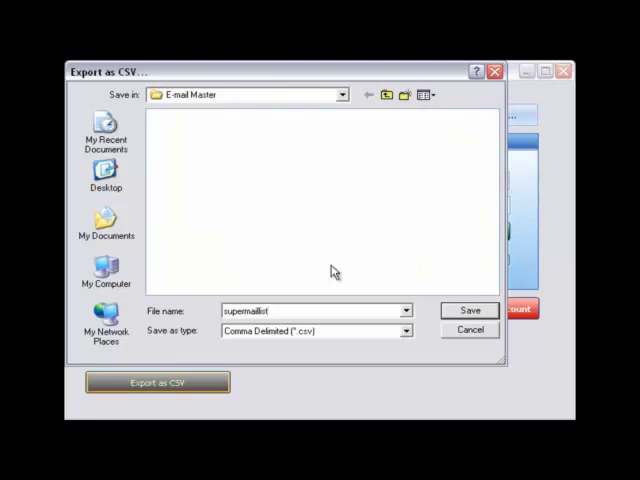
left_click(468, 330)
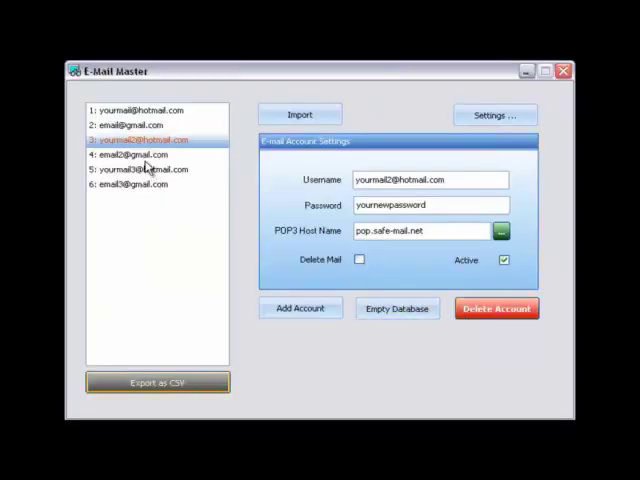
Step: Choose an import delimiter in Settings' Import Options and close the settings
left_click(496, 116)
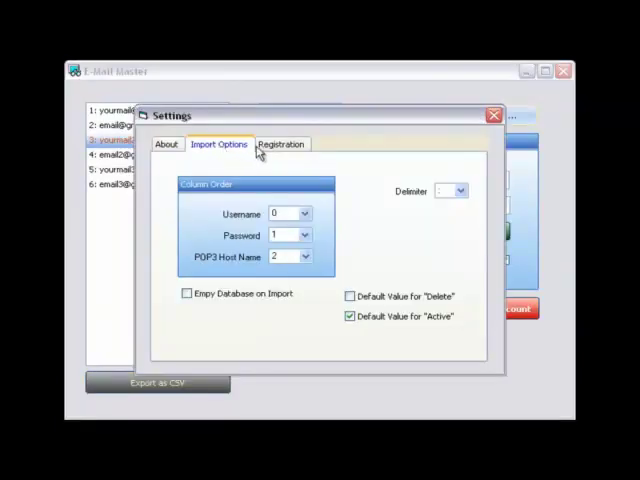
left_click(460, 192)
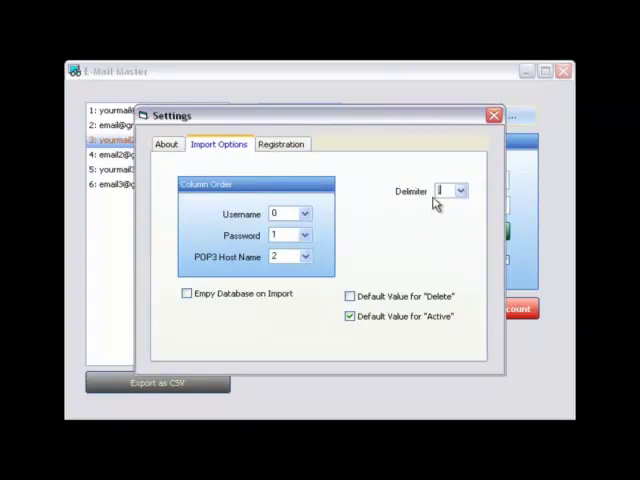
left_click(492, 114)
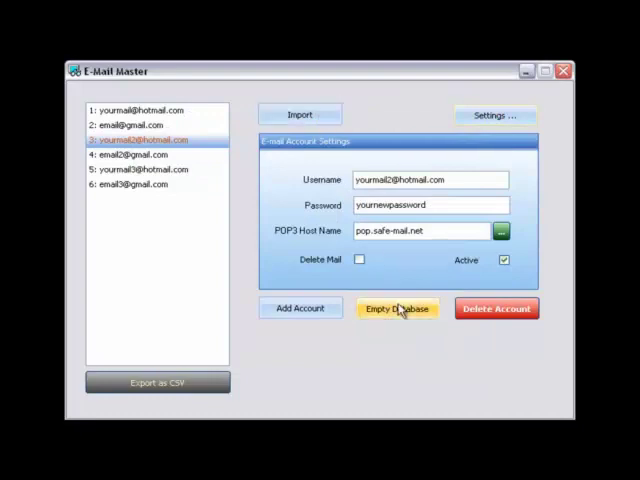
Step: Empty the whole account database and re-import the supermaillist.csv file
left_click(396, 308)
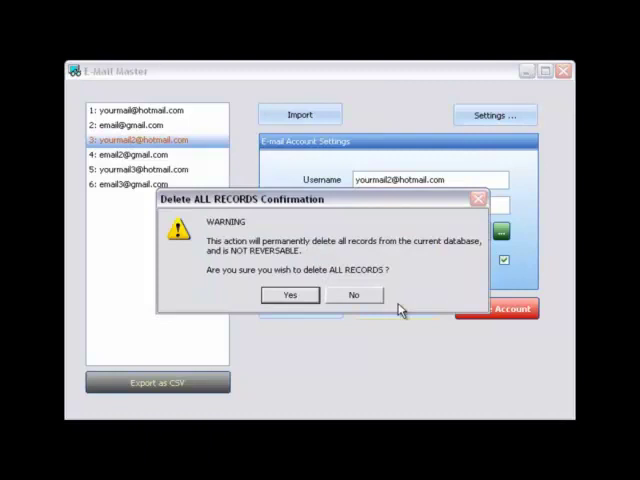
left_click(288, 294)
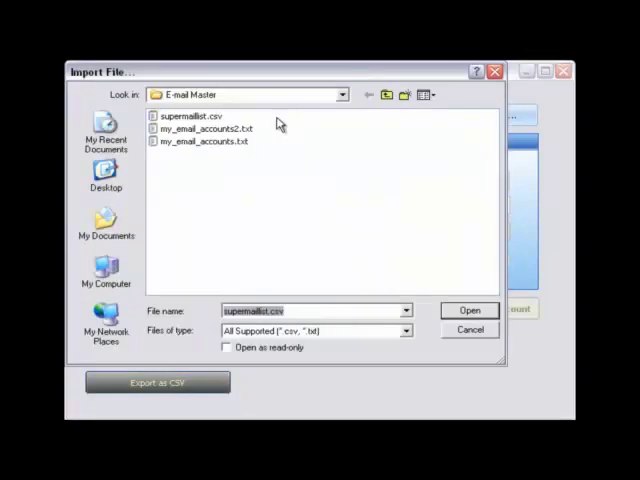
left_click(468, 310)
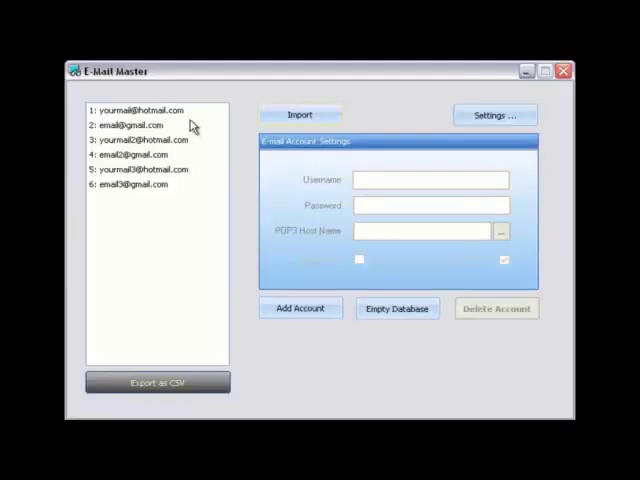
left_click(130, 124)
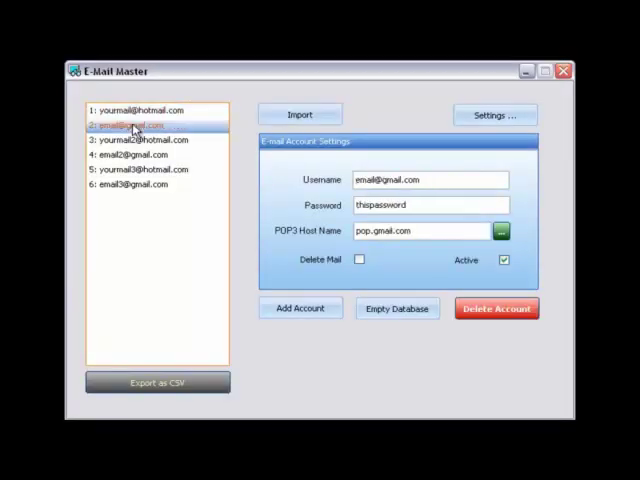
left_click(130, 156)
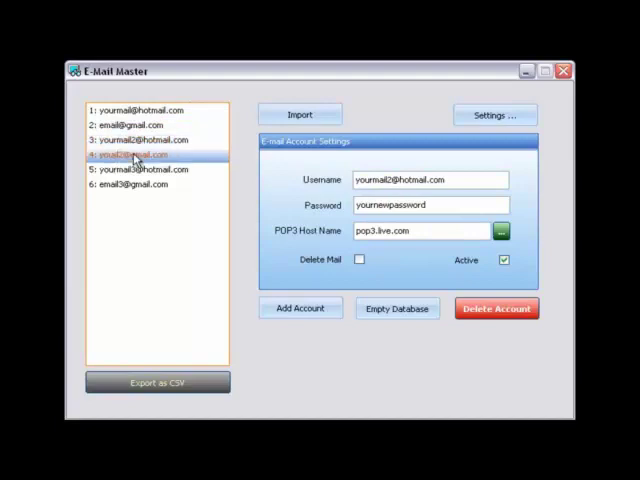
left_click(140, 168)
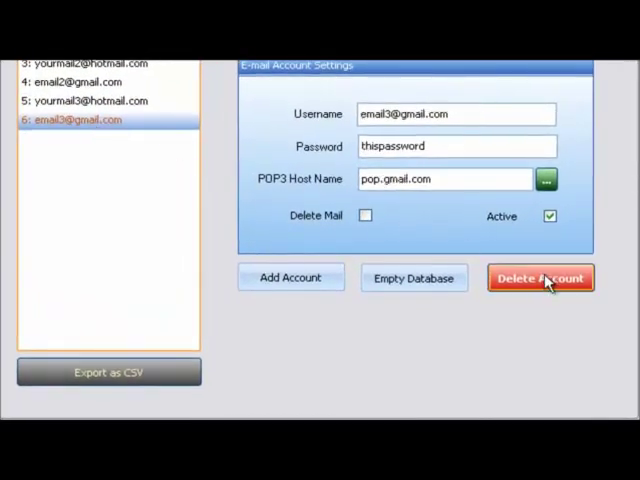
left_click(540, 278)
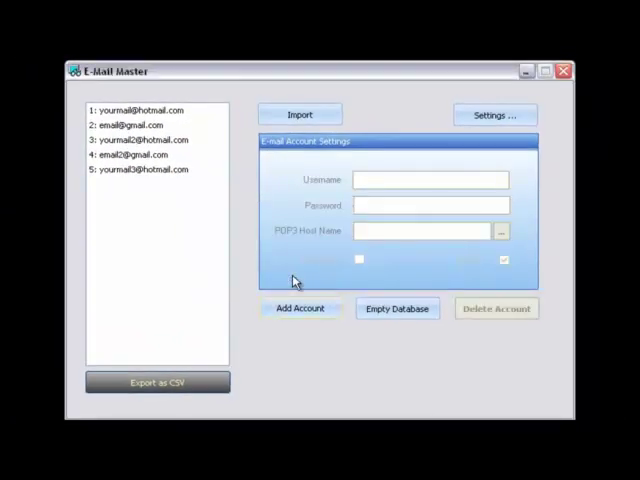
mouse_move(430, 360)
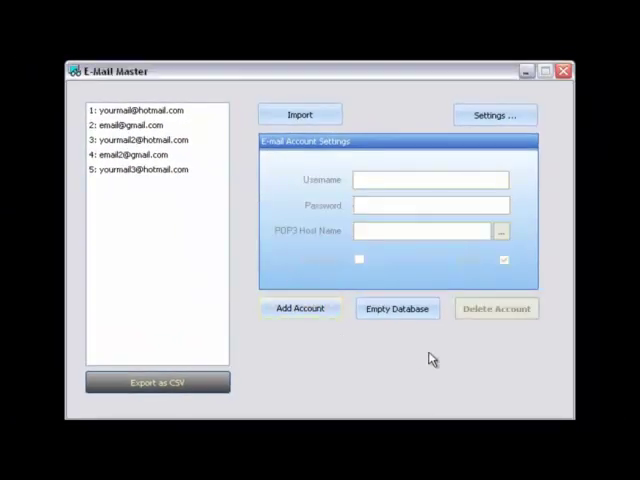
left_click(300, 308)
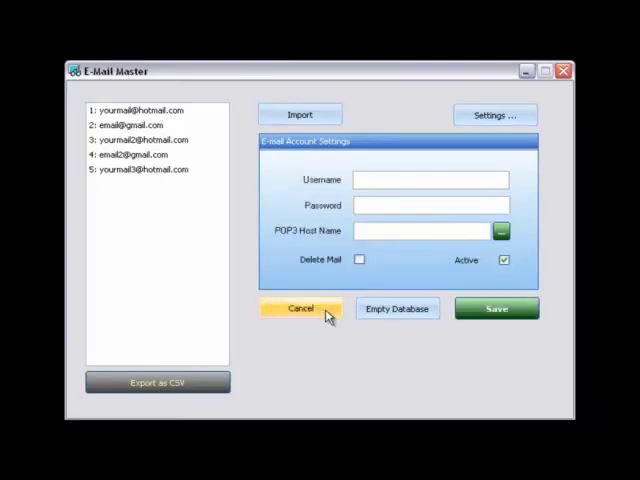
left_click(430, 180)
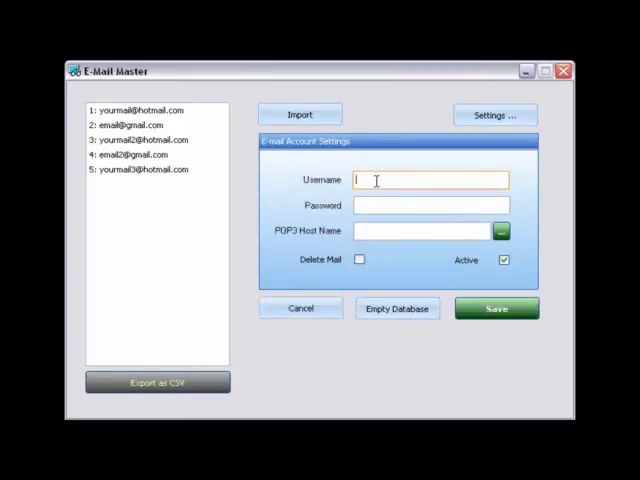
type("test@youmail.com")
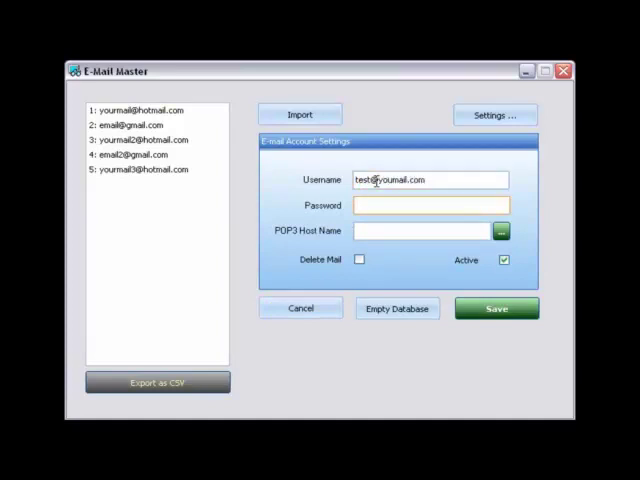
type("superpassword")
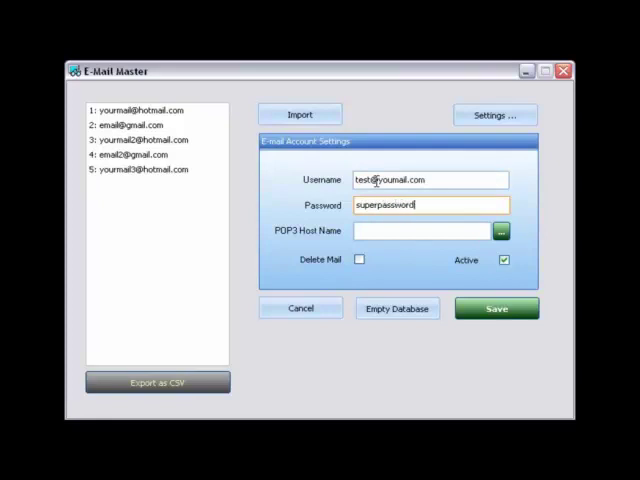
type("xxx")
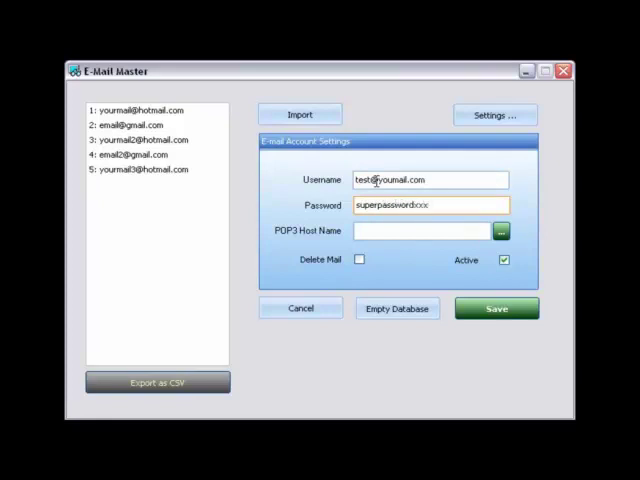
type("youmail")
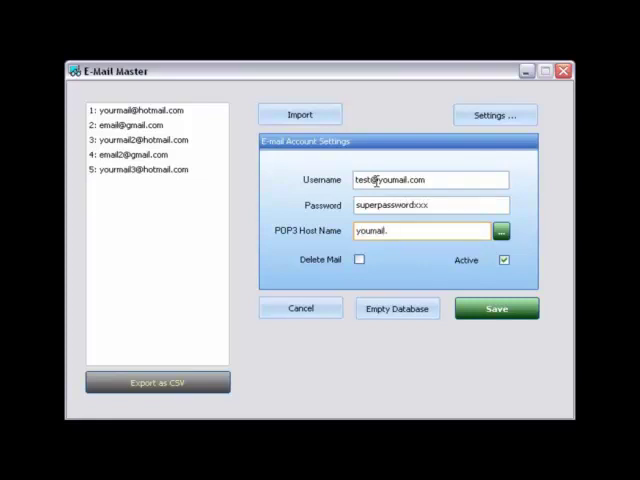
type(".com")
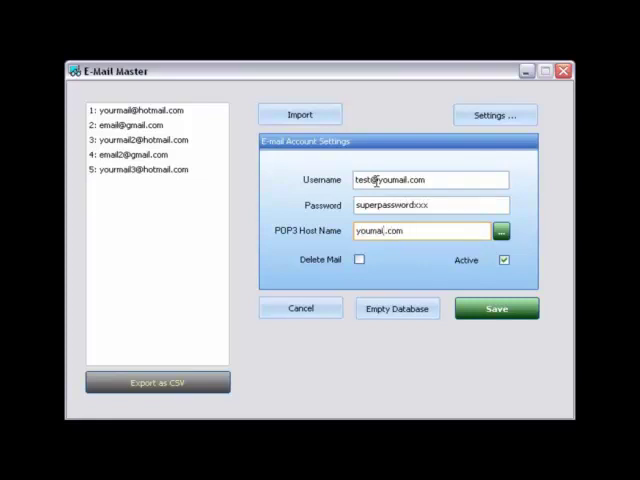
type("pop.youmail.com")
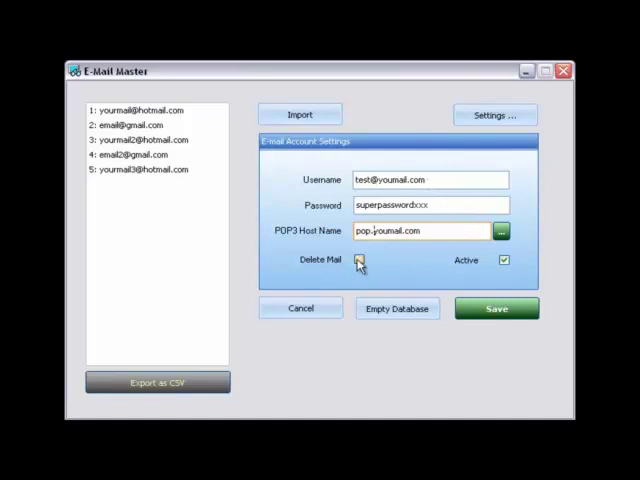
Step: Enable Delete Mail for the new account and save it to test the connection
left_click(360, 260)
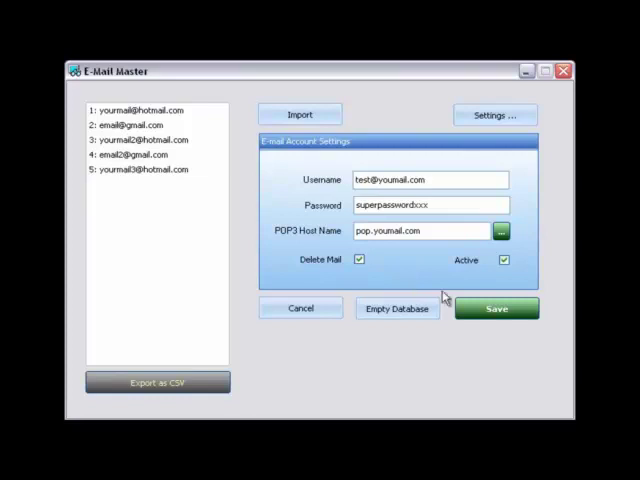
left_click(496, 308)
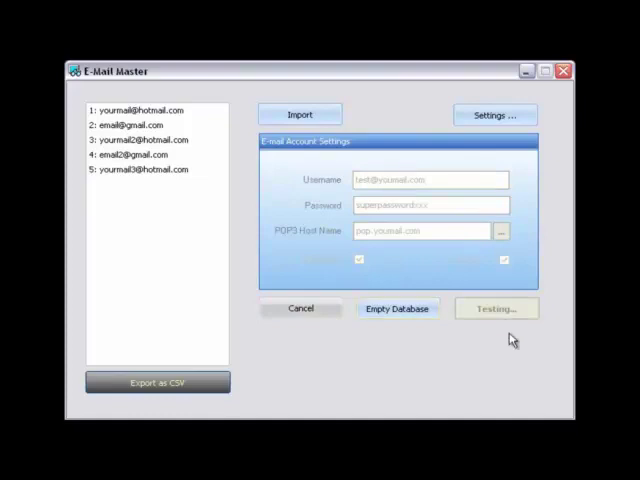
Step: Retry saving the new account and dismiss the 'Error Connecting?' message
left_click(496, 308)
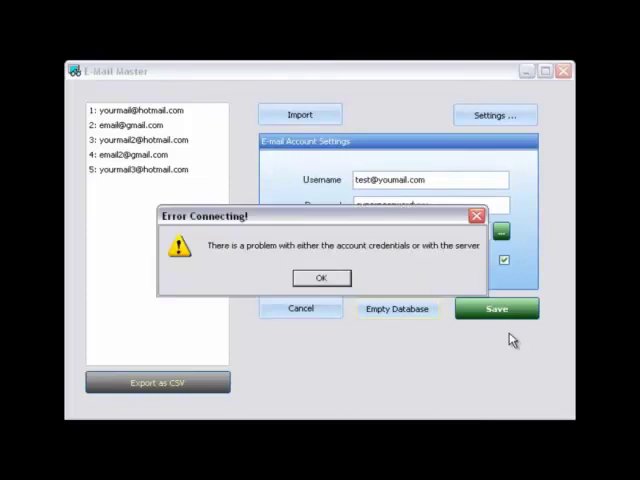
mouse_move(244, 264)
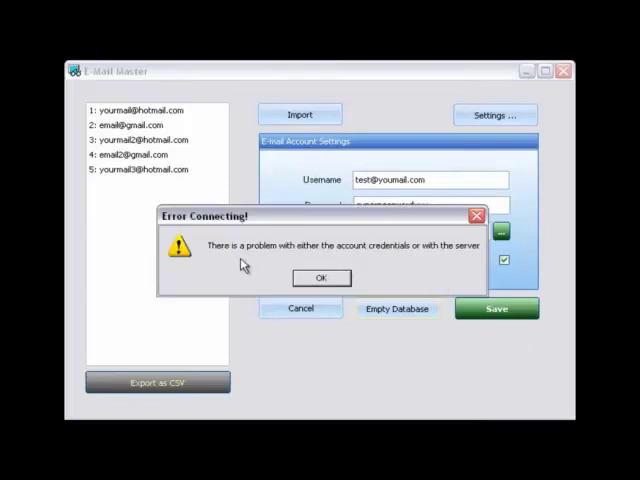
mouse_move(444, 256)
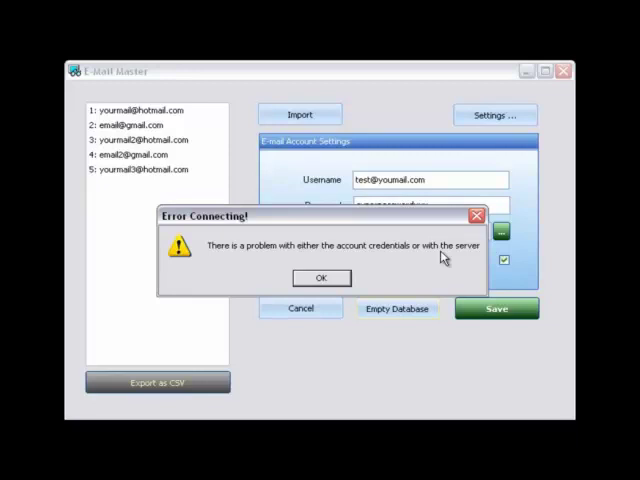
mouse_move(428, 260)
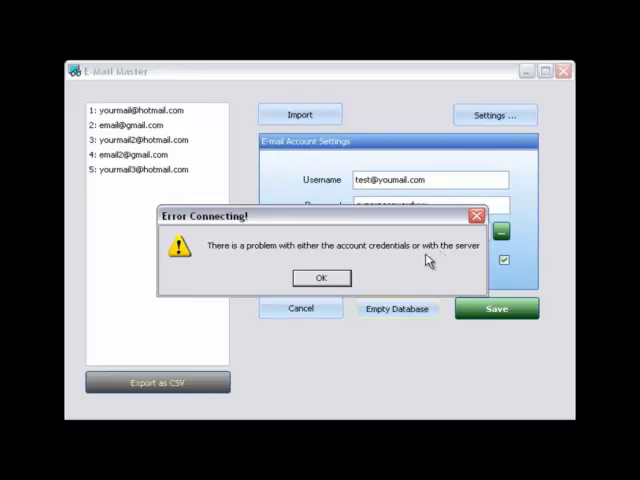
left_click(320, 278)
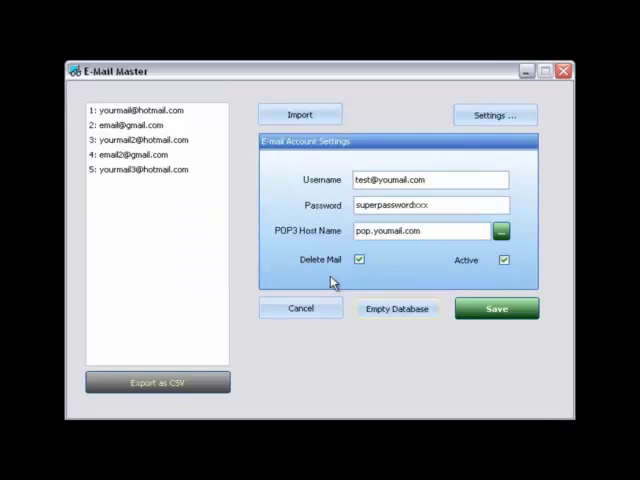